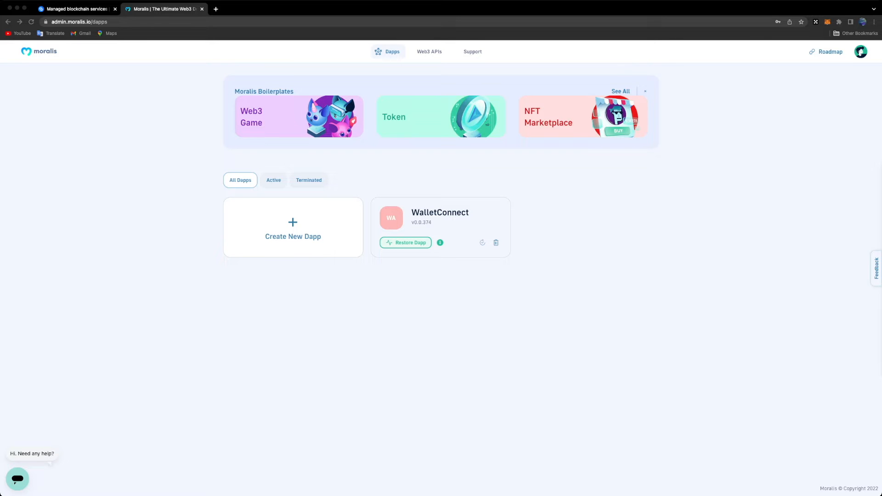
- Switch from the Moralis dashboard to the Chainstack homepage tab
click(74, 9)
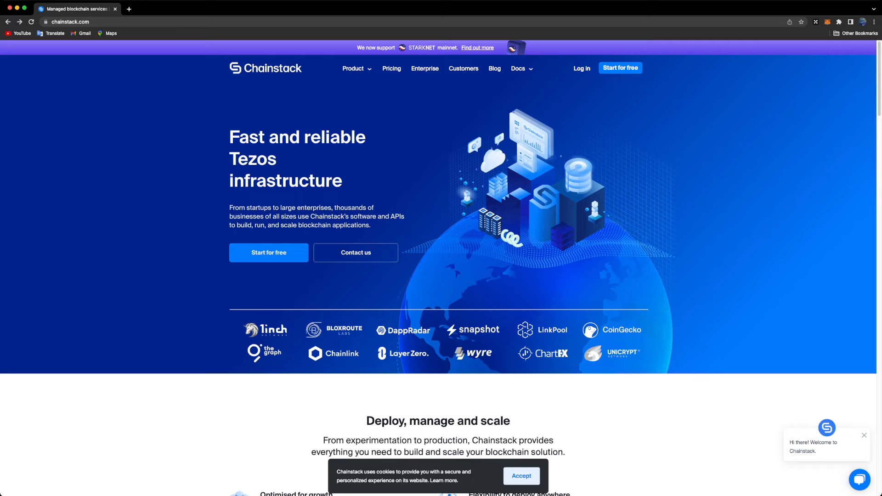
- Sign in to the Chainstack console
click(353, 68)
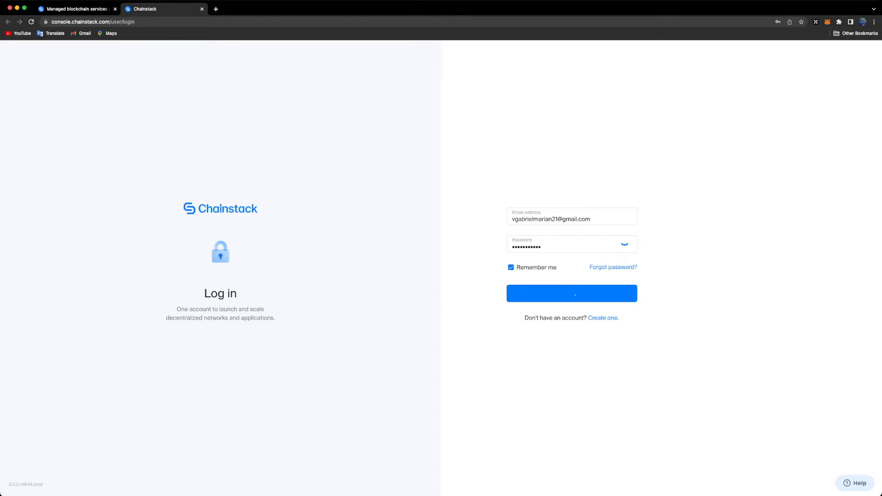
click(571, 293)
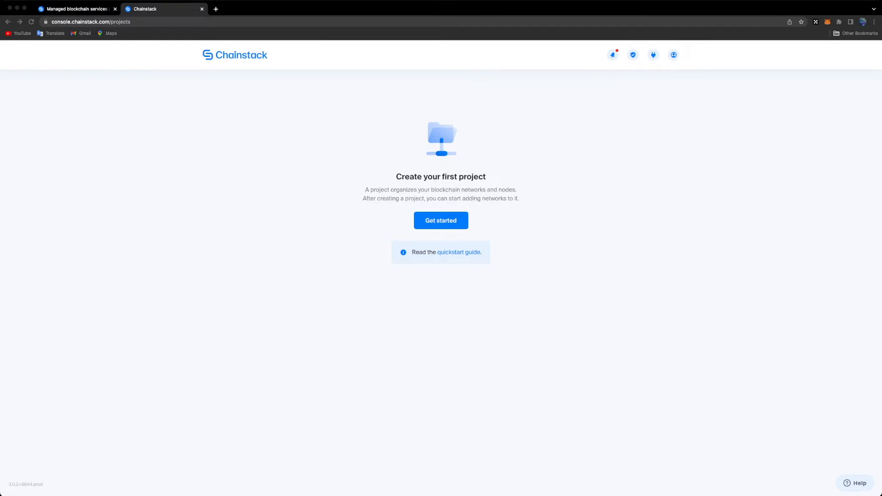
- Create a public chain project named DEX Series and open its project page
click(441, 220)
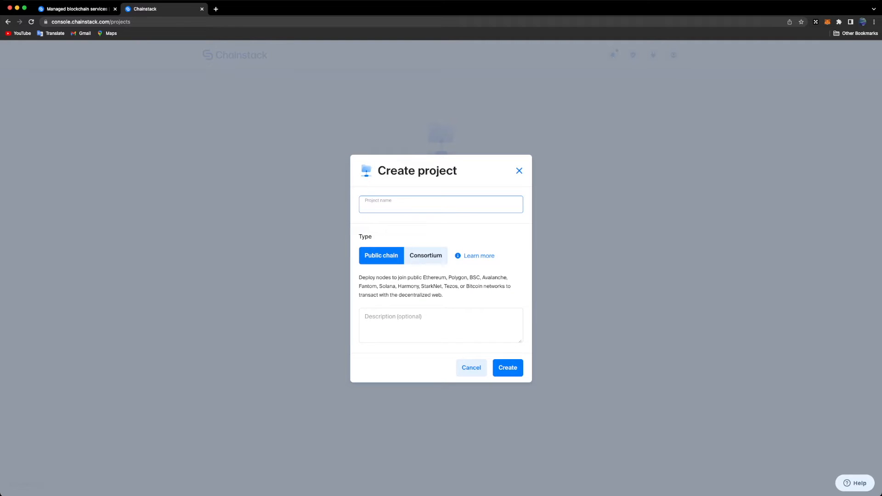
click(506, 368)
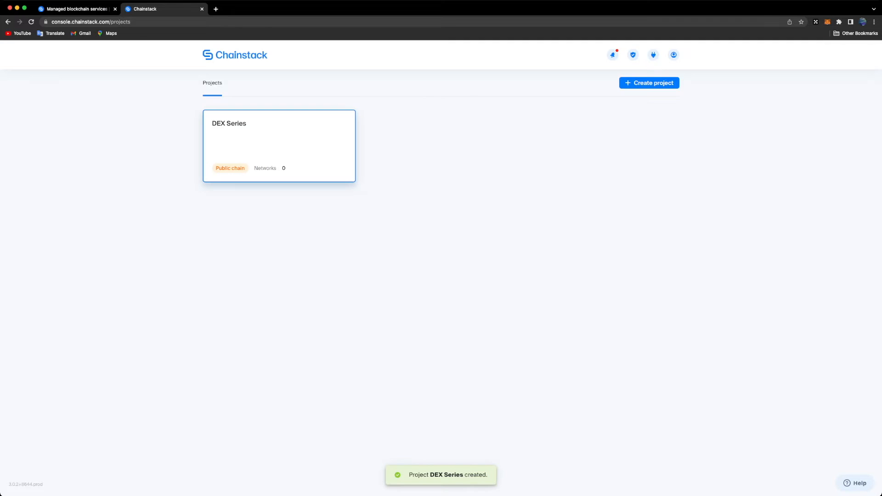
click(278, 146)
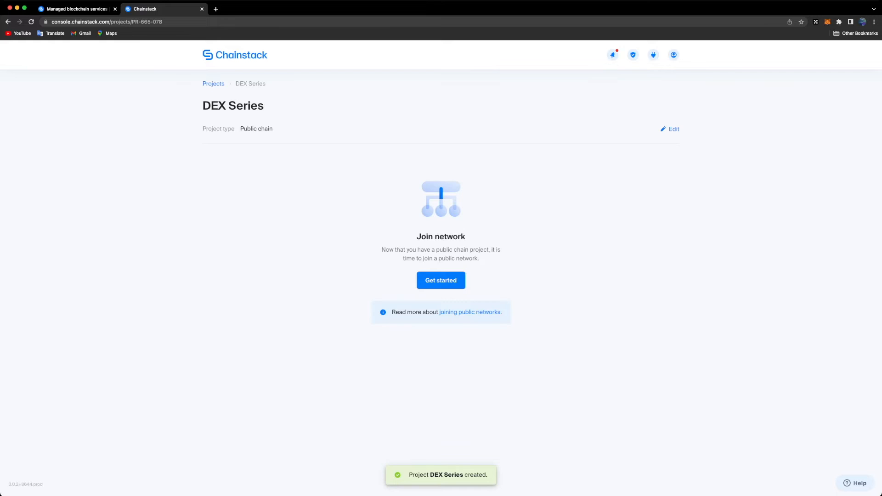
- Join a public network choosing Binance Smart Chain Mainnet and continue to node deployment
click(441, 281)
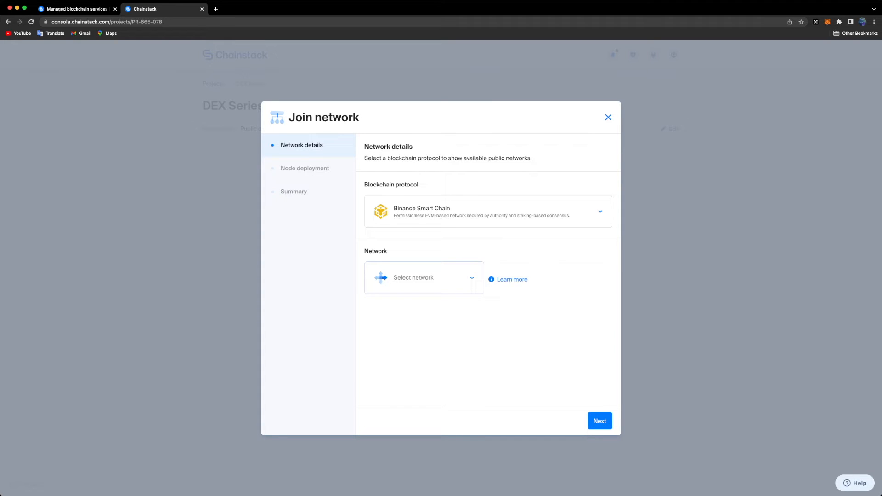
click(424, 278)
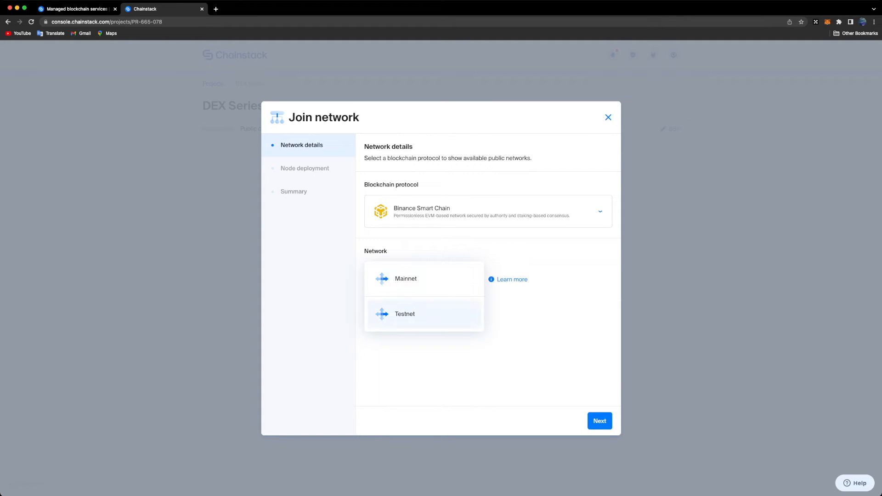
click(406, 278)
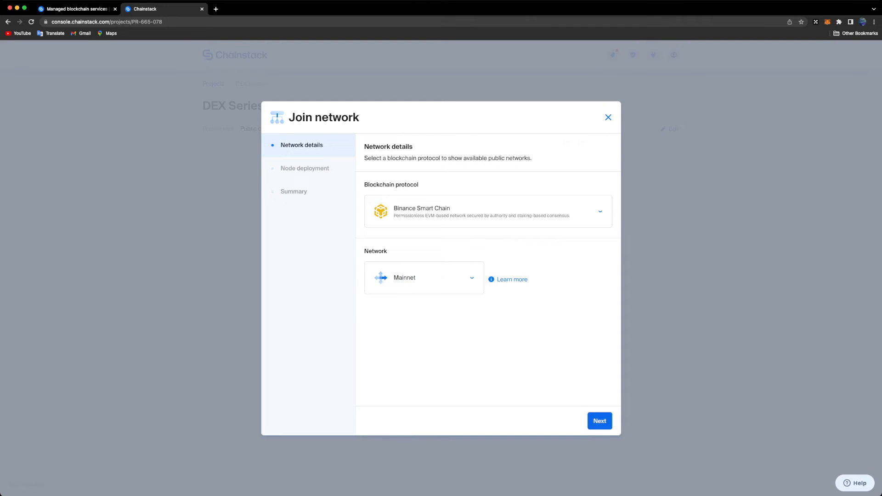
click(599, 421)
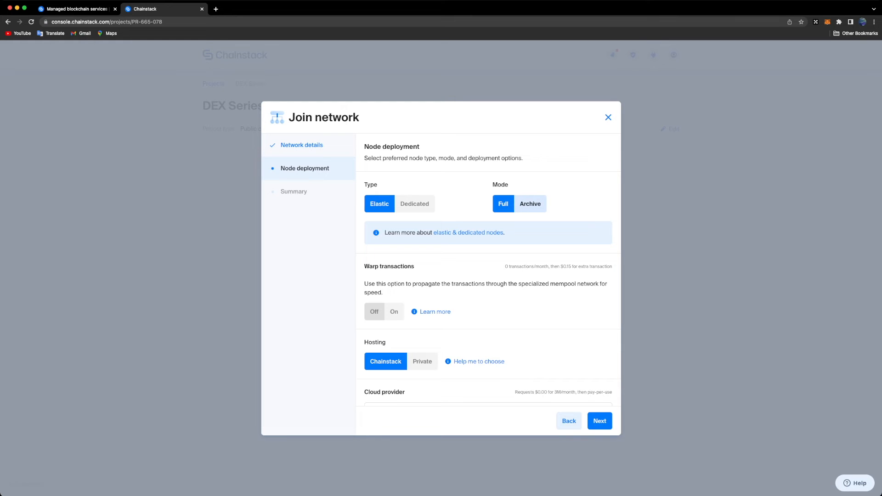
- Configure an Elastic Archive node on Amazon Web Services in N. Virginia and review the summary
click(530, 203)
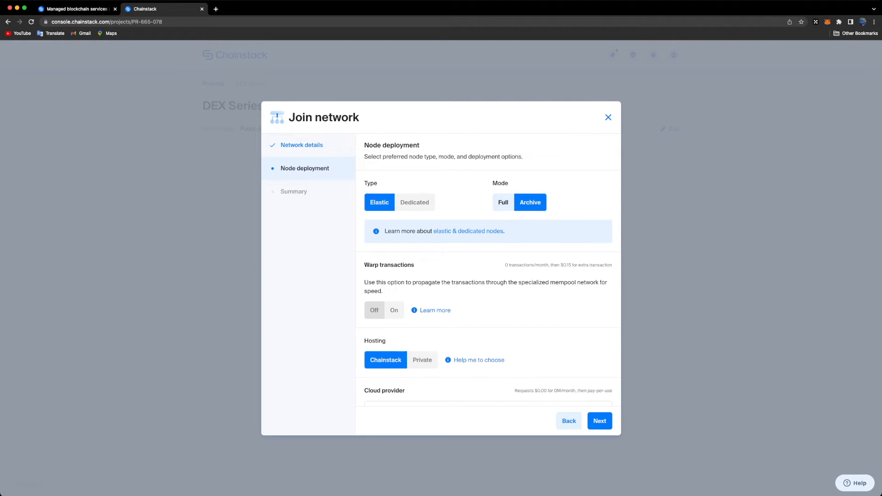
scroll(down, 3)
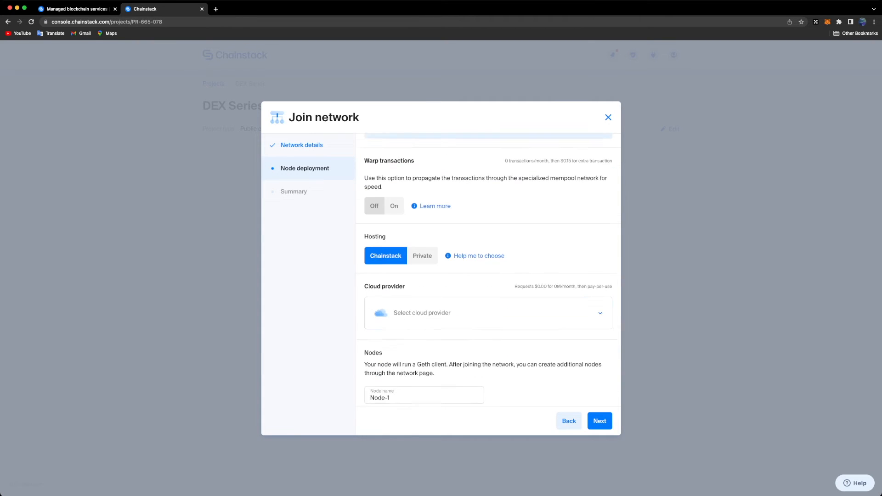
click(487, 313)
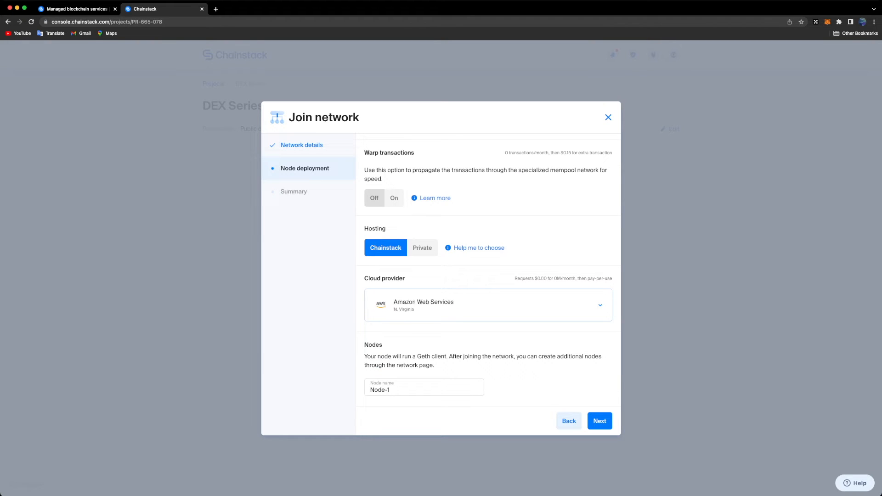
click(599, 421)
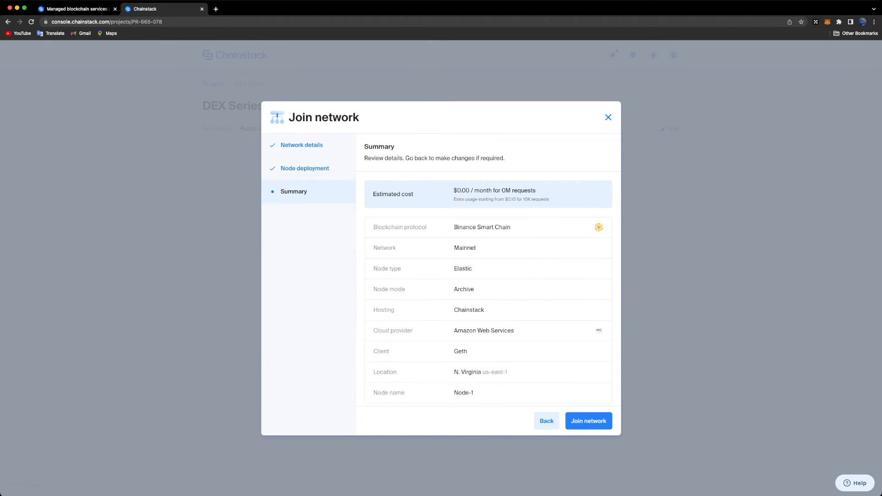
- Confirm joining BSC Mainnet so Node-1 deploys as an elastic archive node
click(588, 421)
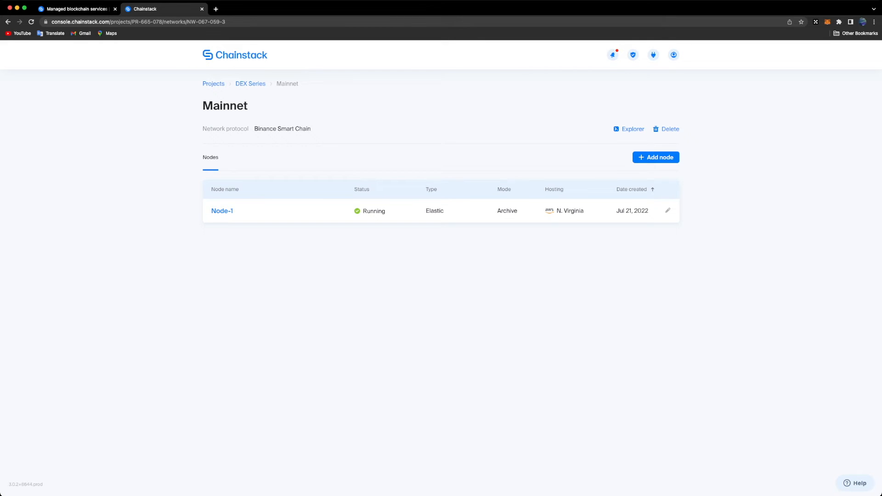
- Copy Node-1's HTTPS endpoint URL from its Access and credentials section
click(222, 210)
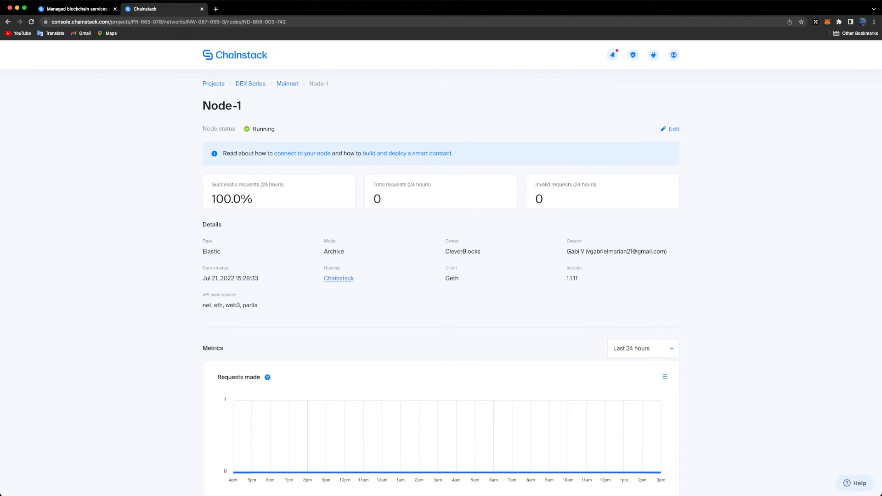
scroll(down, 3)
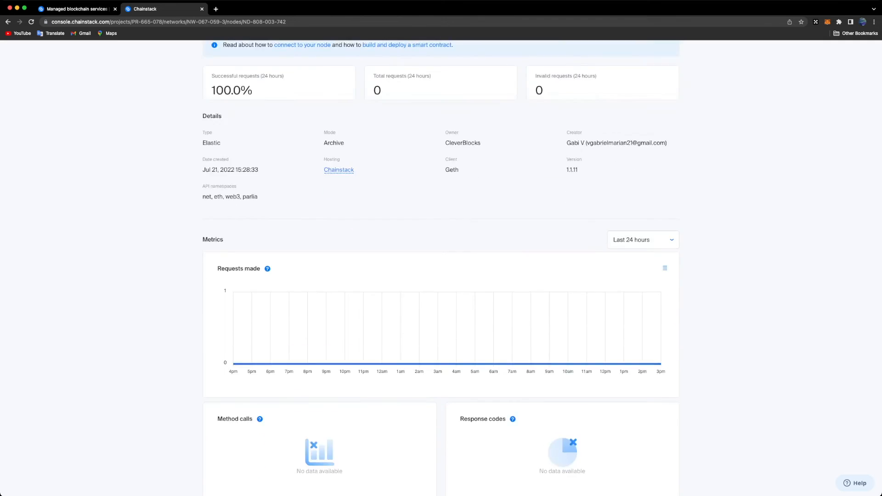
scroll(down, 3)
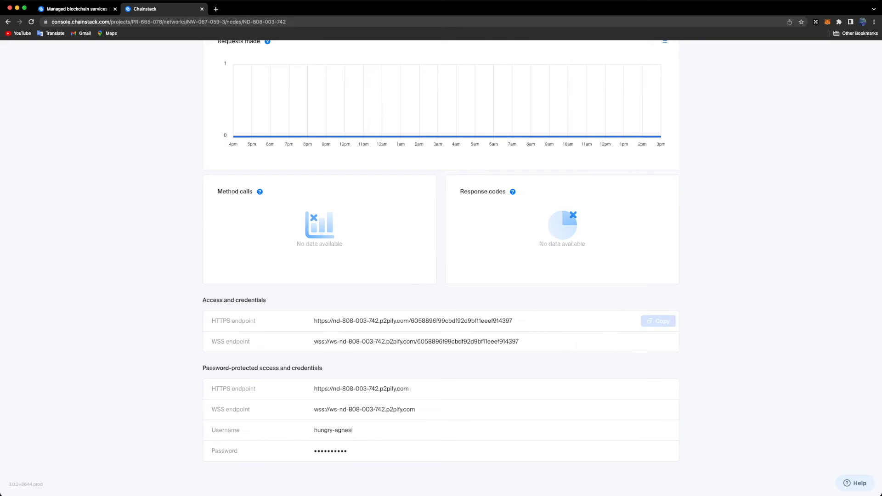
mouse_move(657, 321)
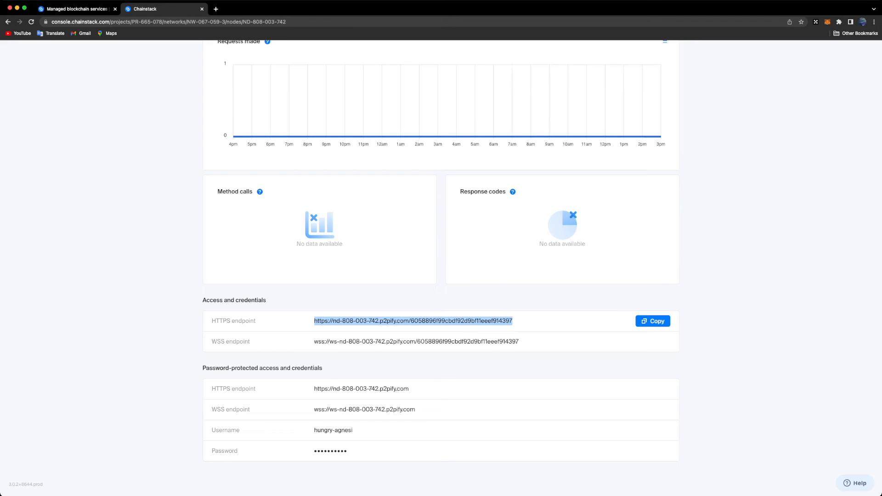
click(653, 321)
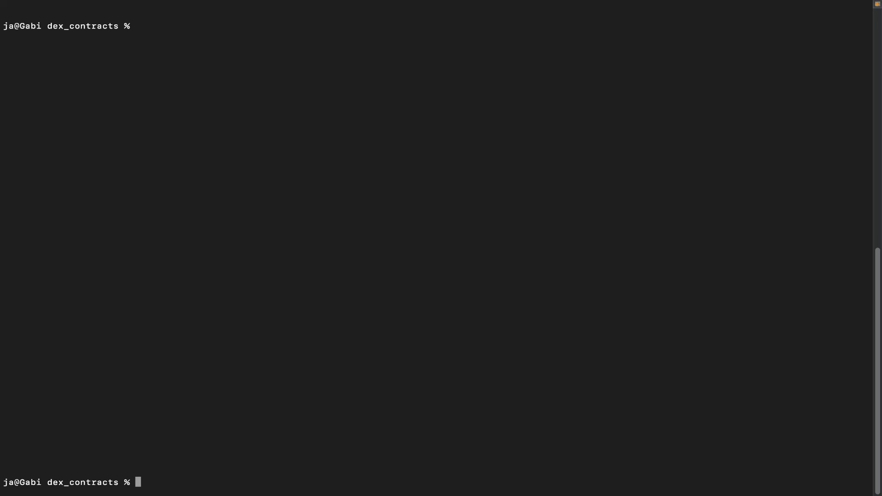
- Run npx hardhat node --fork with the nd-808-003-742.p2pify.com endpoint, which fails with a self-signed certificate error
text(npx)
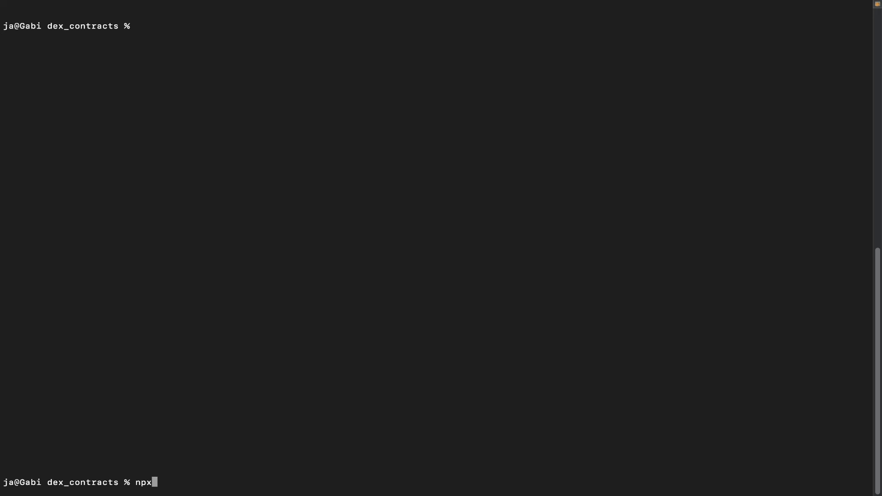
text(hardhat node --fo)
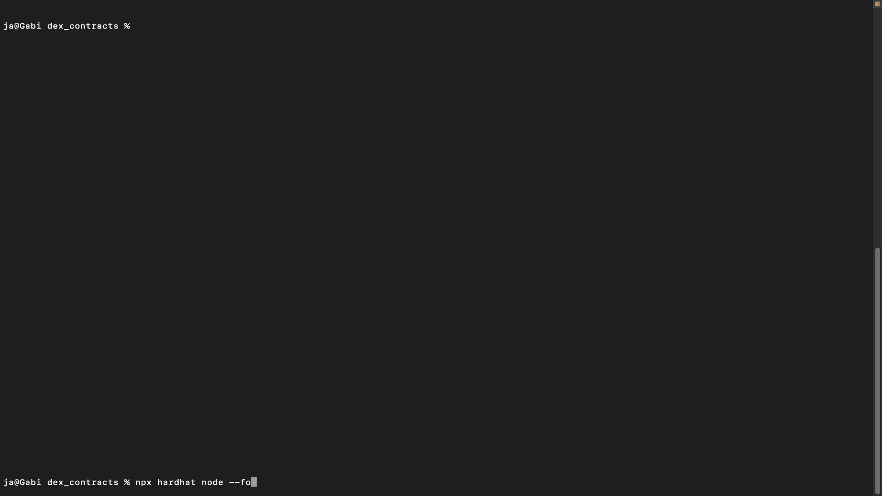
text(rk https://nd-808-003-742.p2pify.com/6058896f99cbdf92d9bf11eeef914397)
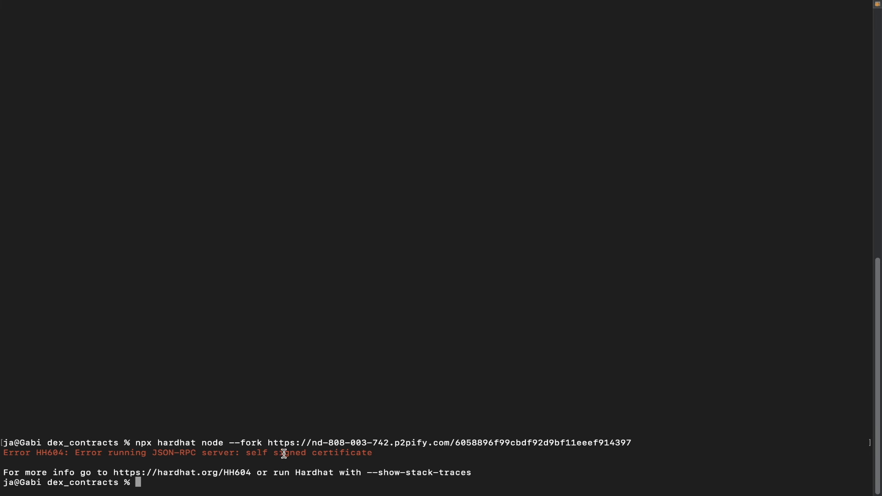
drag(3, 453, 372, 452)
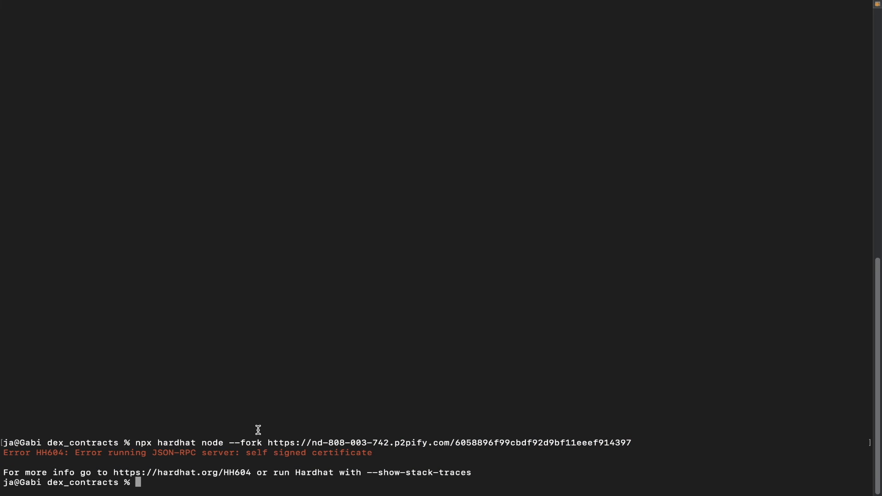
mouse_move(297, 418)
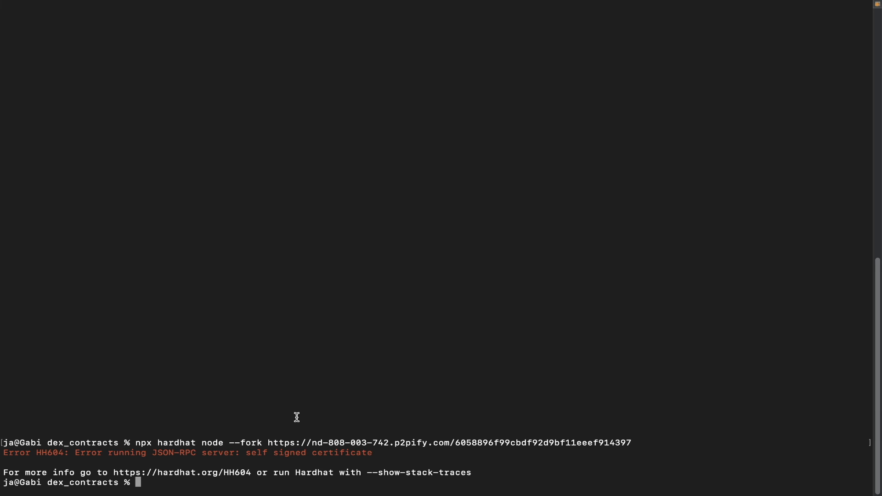